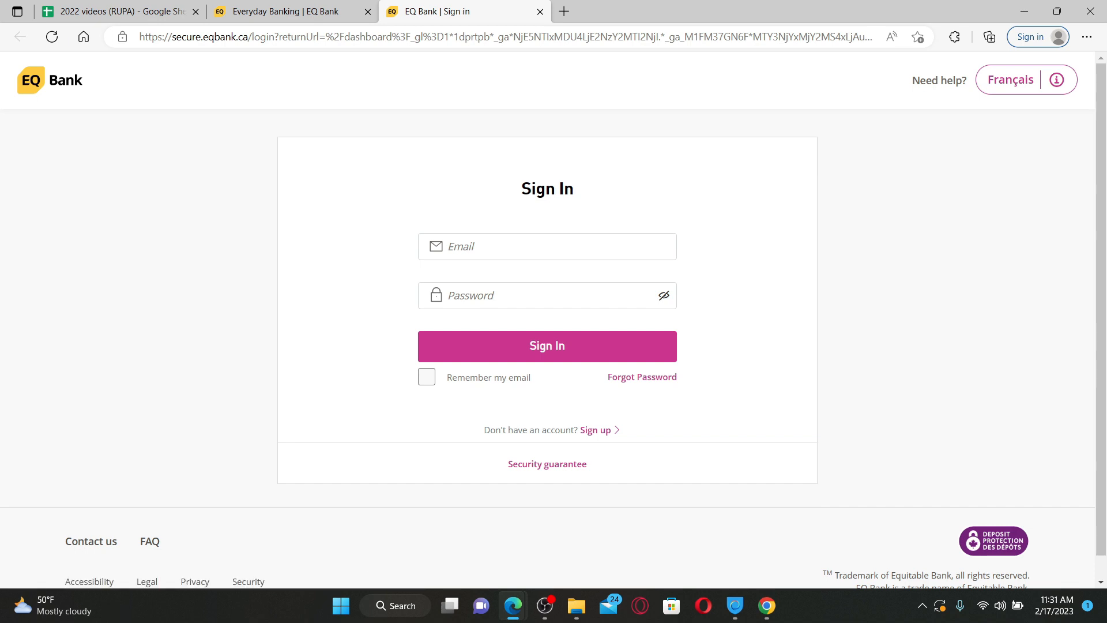
# Step: Attempt EQ Bank sign-in twice with empty email and password, leaving both flagged as required
pyautogui.click(547, 345)
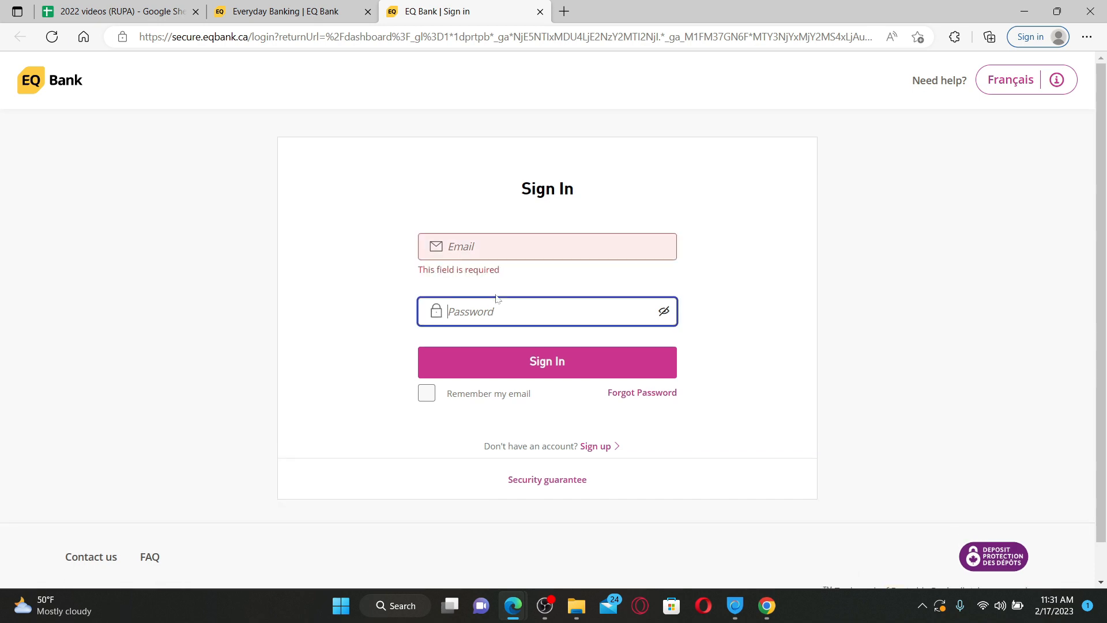
pyautogui.moveTo(711, 269)
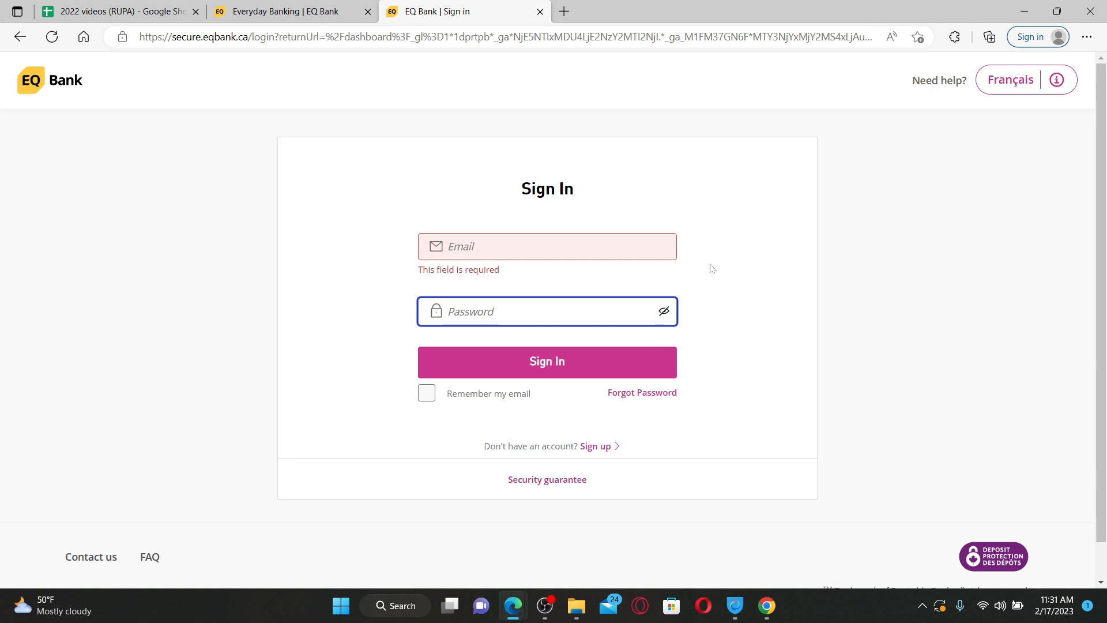
pyautogui.click(547, 361)
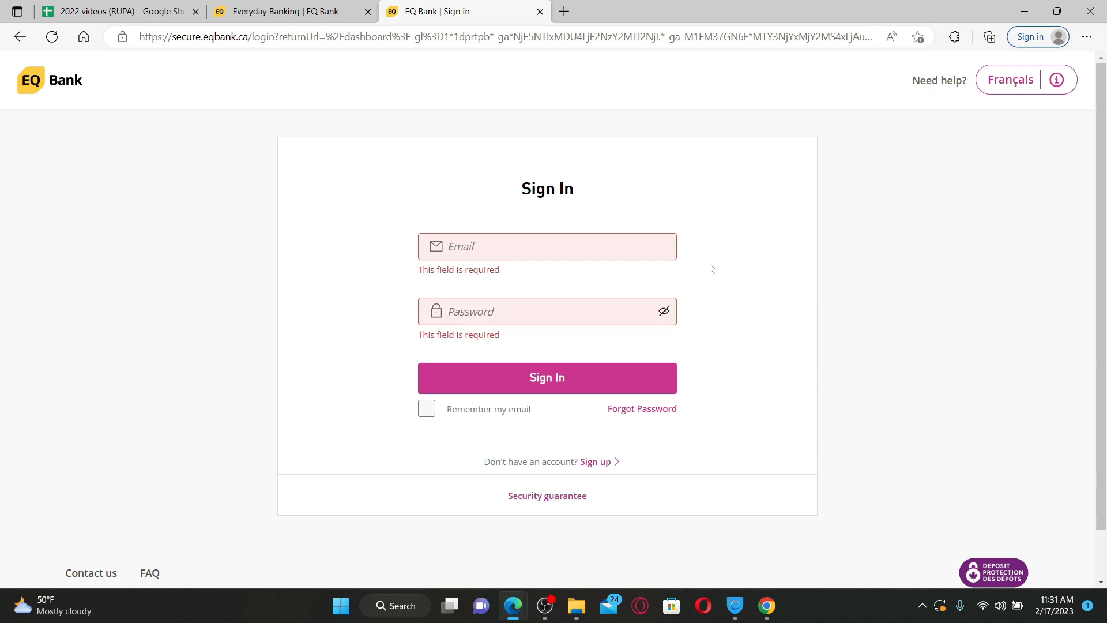
pyautogui.moveTo(756, 423)
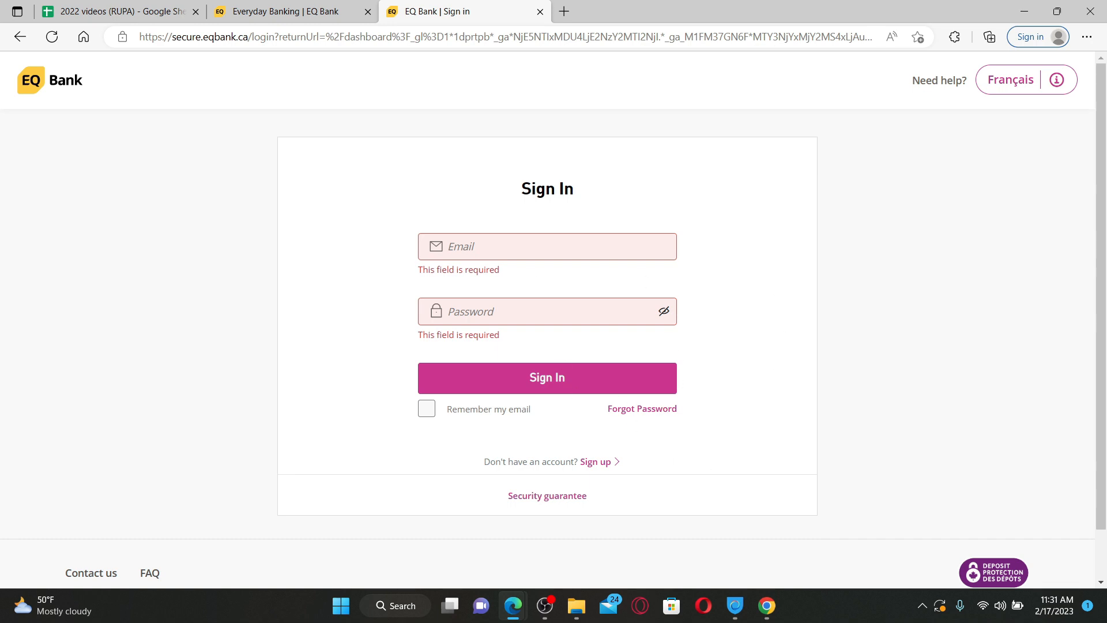
pyautogui.moveTo(642, 408)
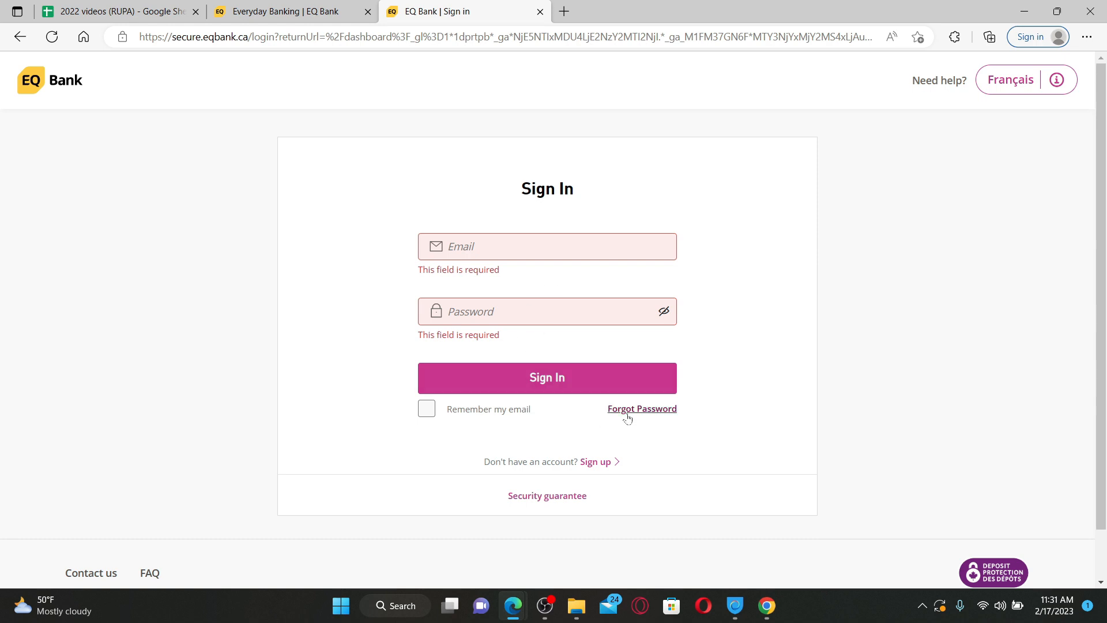
pyautogui.moveTo(657, 415)
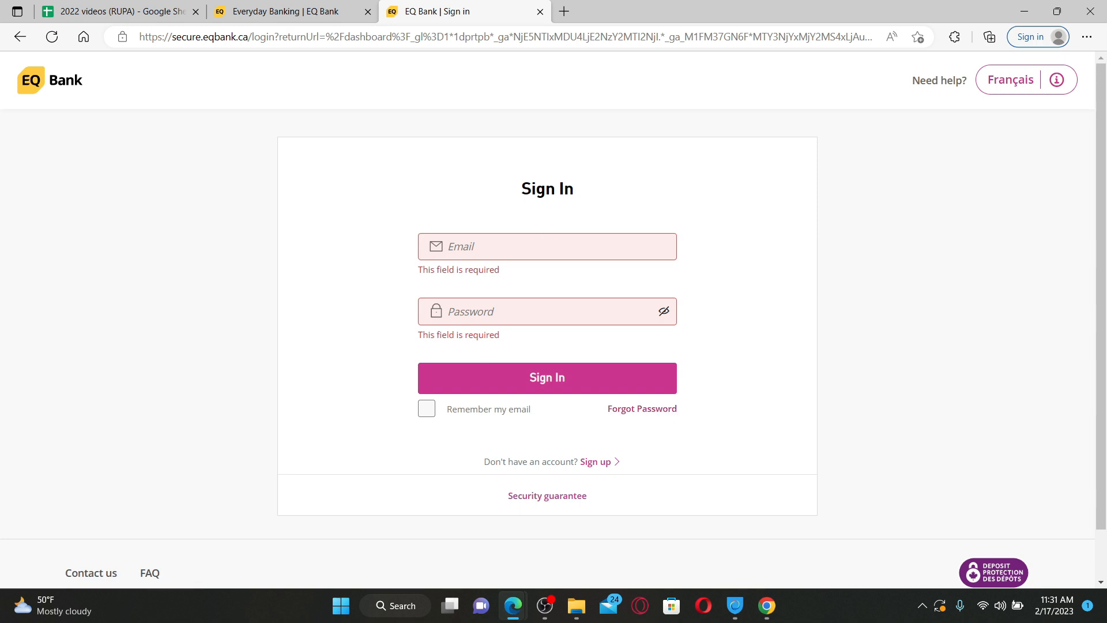
pyautogui.click(547, 246)
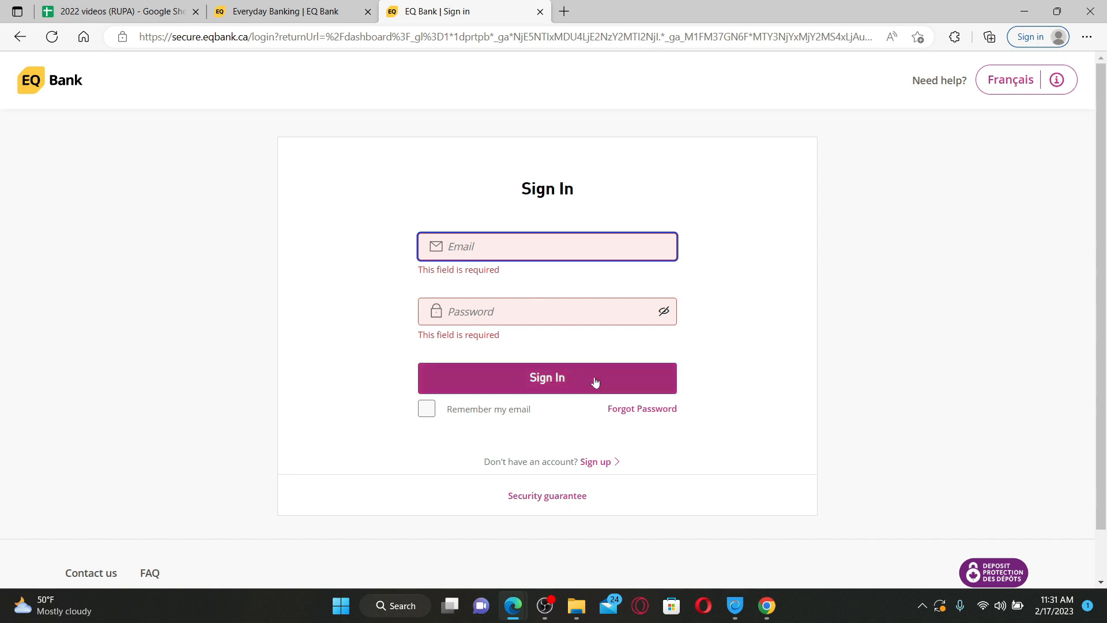
pyautogui.click(546, 246)
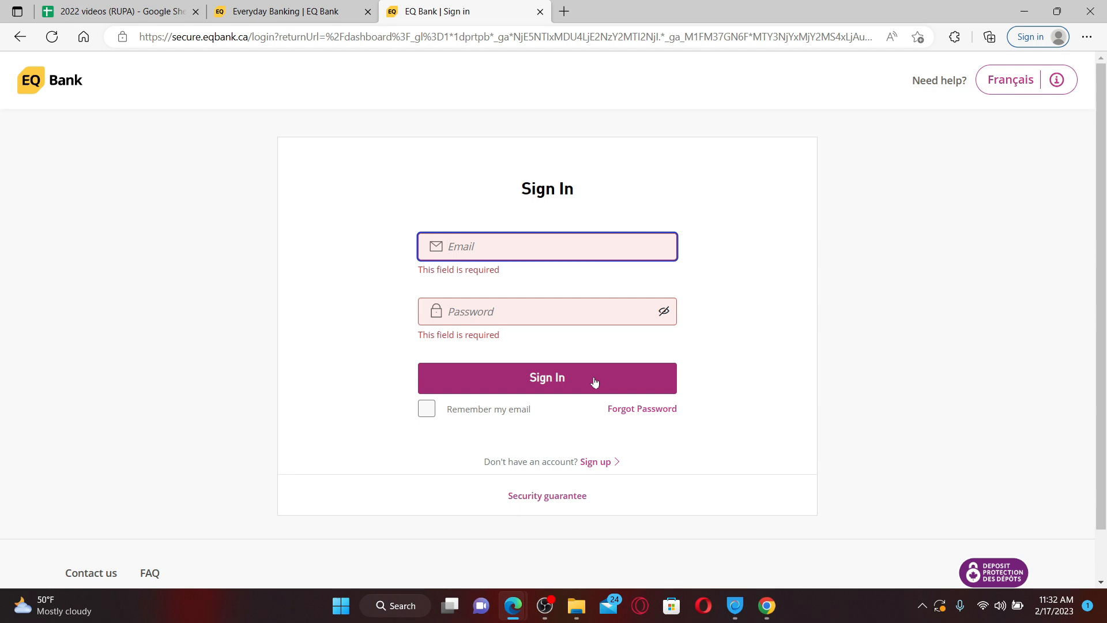
# Step: Disconnect the Hotspot Shield VPN from its taskbar window
pyautogui.click(734, 605)
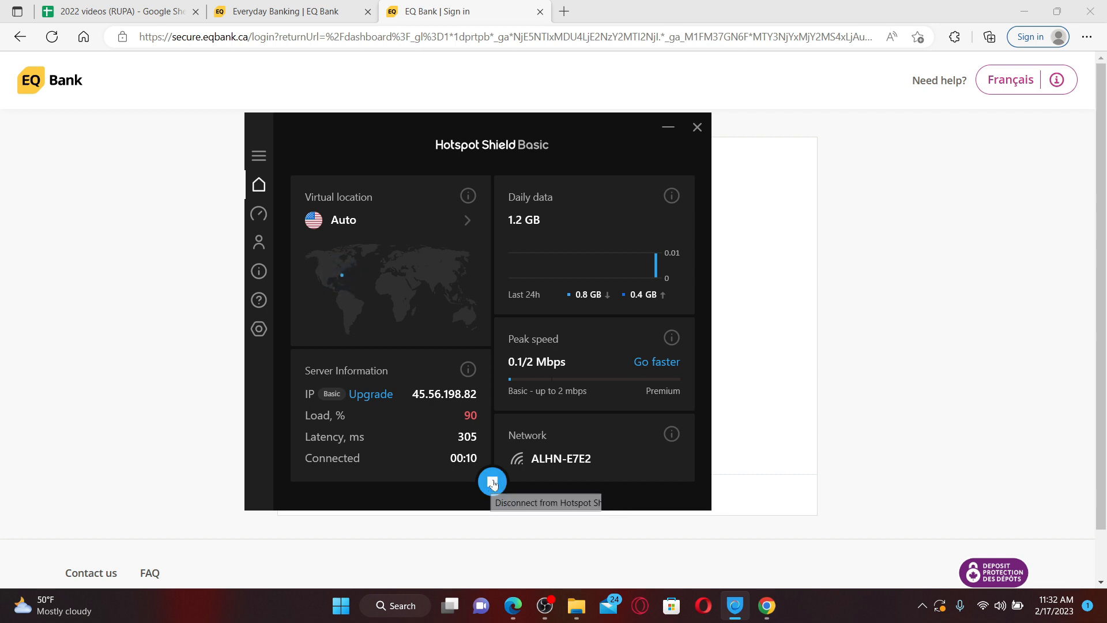
pyautogui.click(696, 126)
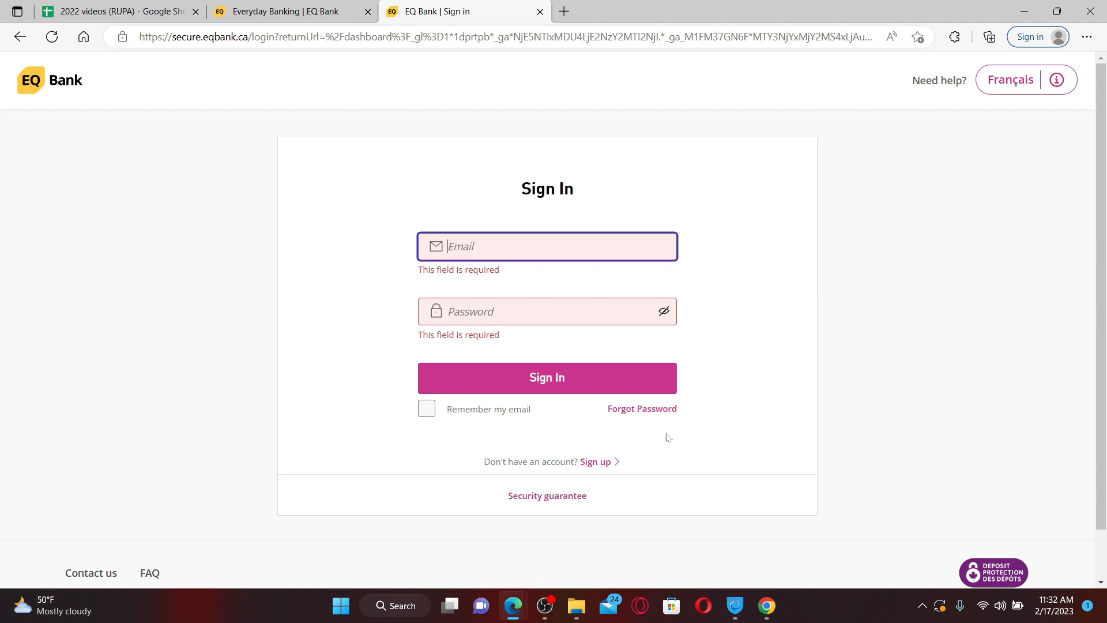
pyautogui.moveTo(428, 464)
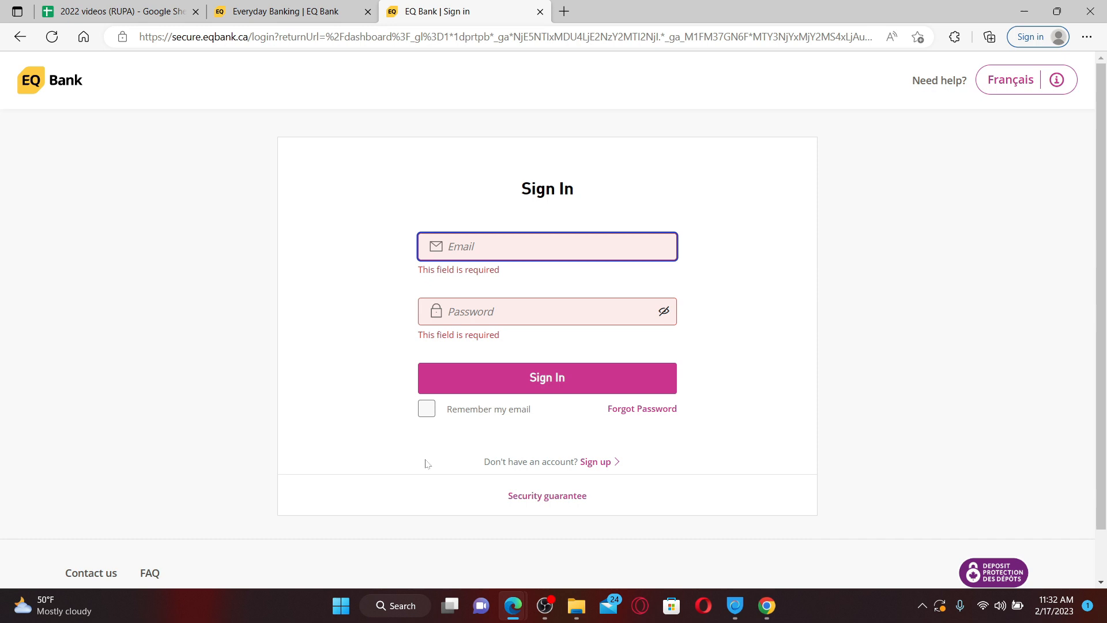
pyautogui.moveTo(1020, 350)
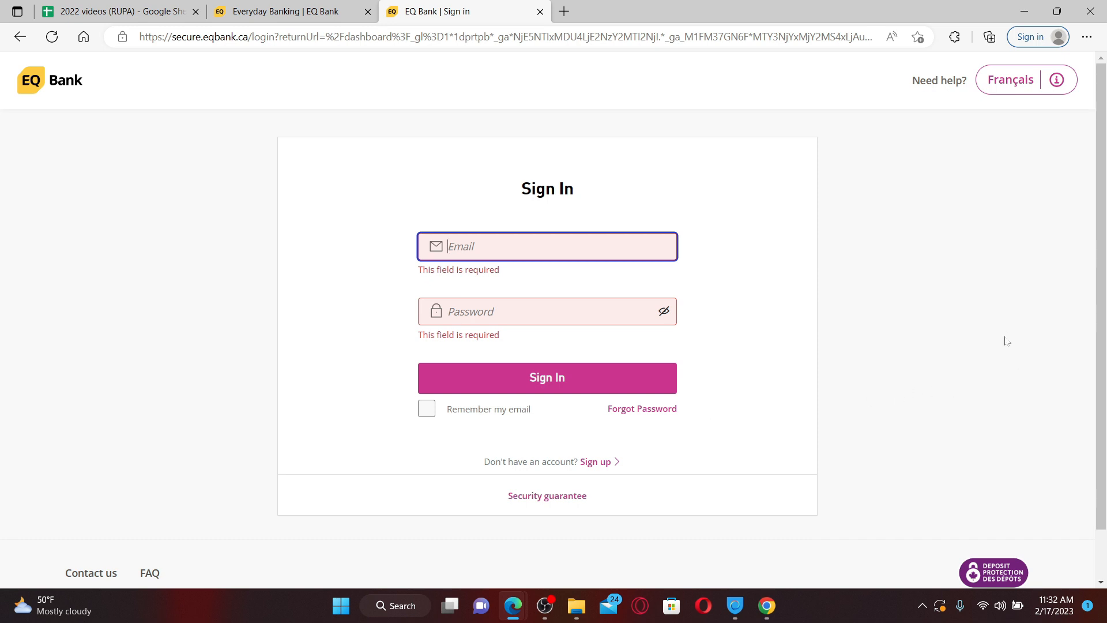
pyautogui.moveTo(1050, 193)
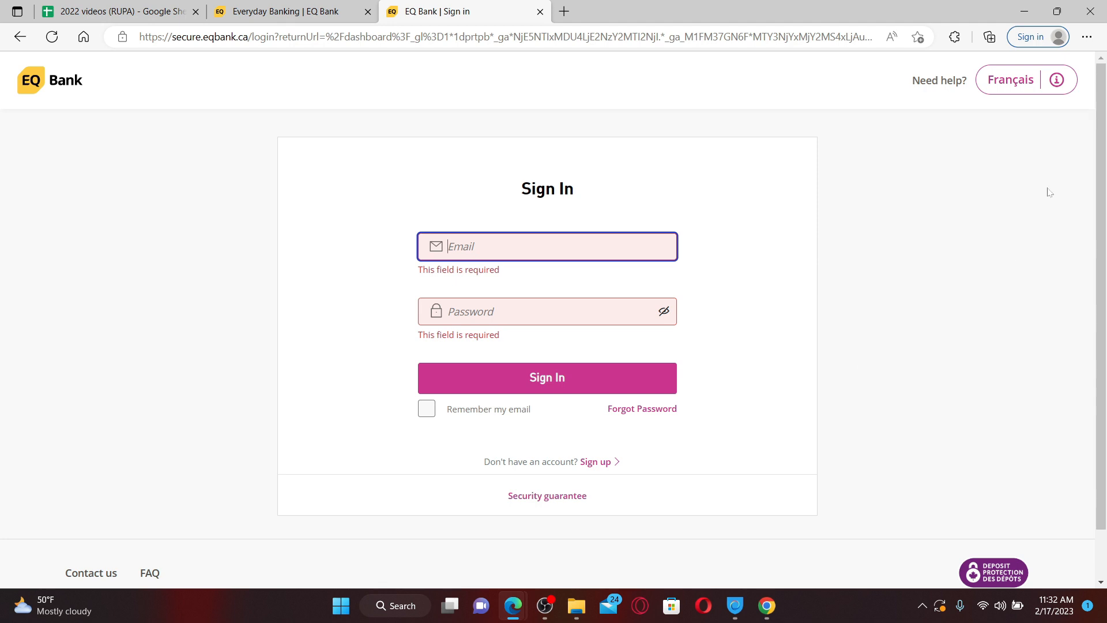
pyautogui.moveTo(1090, 37)
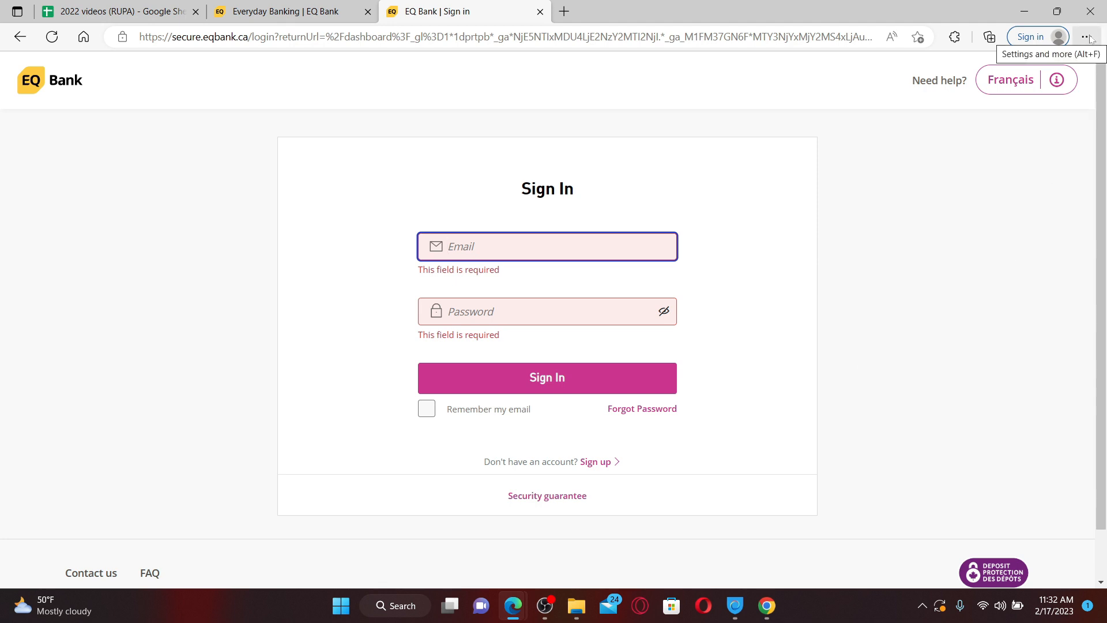
# Step: Go to Edge Settings > Privacy, search, and services
pyautogui.click(1088, 37)
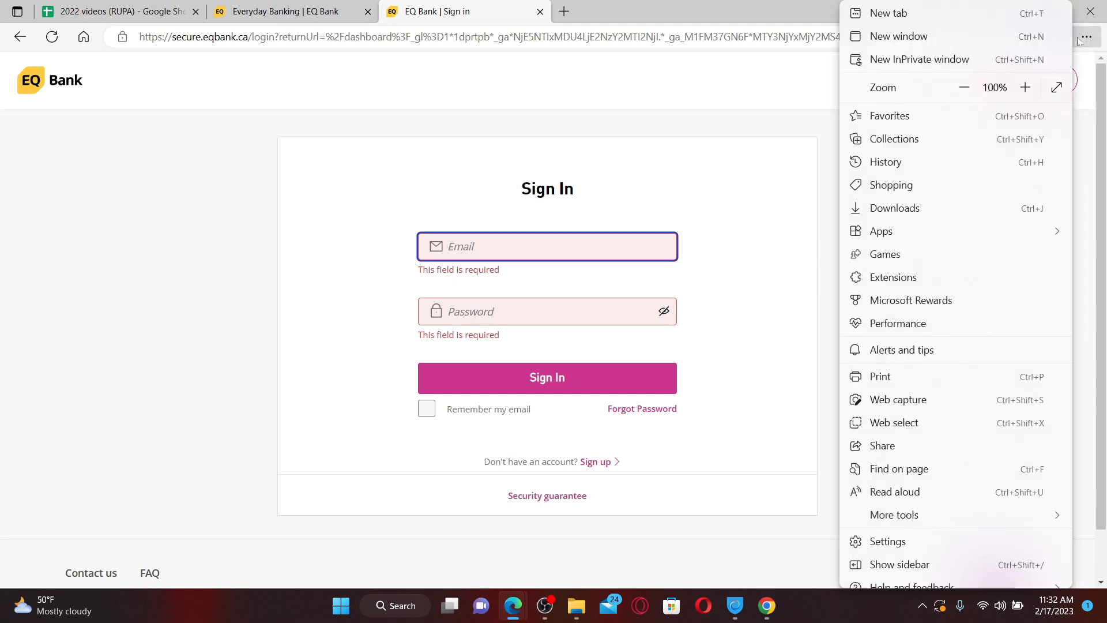
pyautogui.click(886, 541)
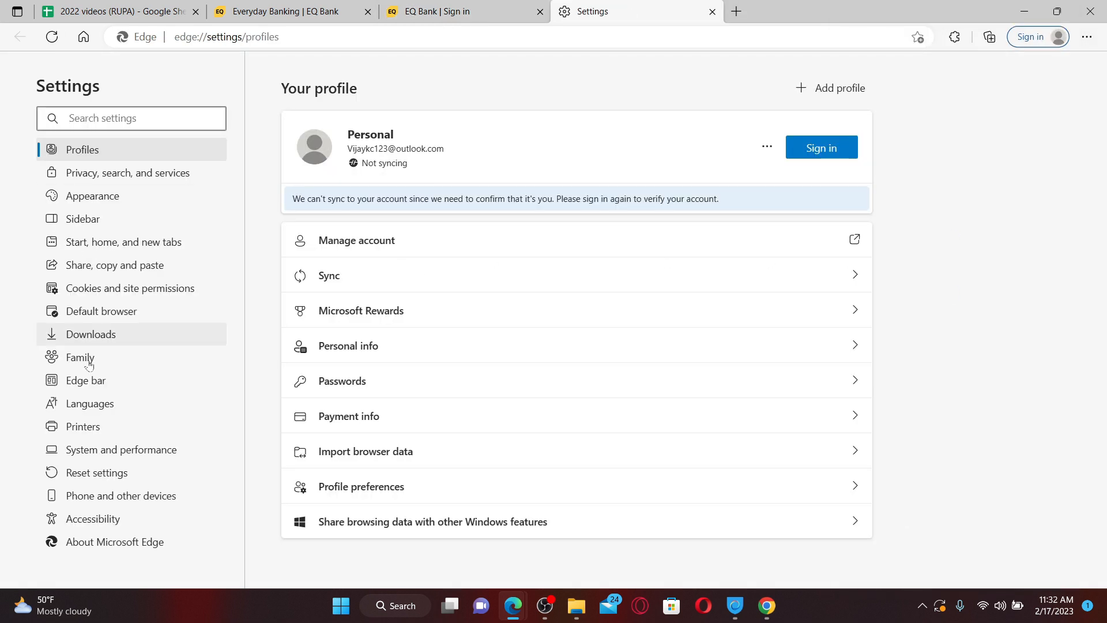
pyautogui.moveTo(150, 180)
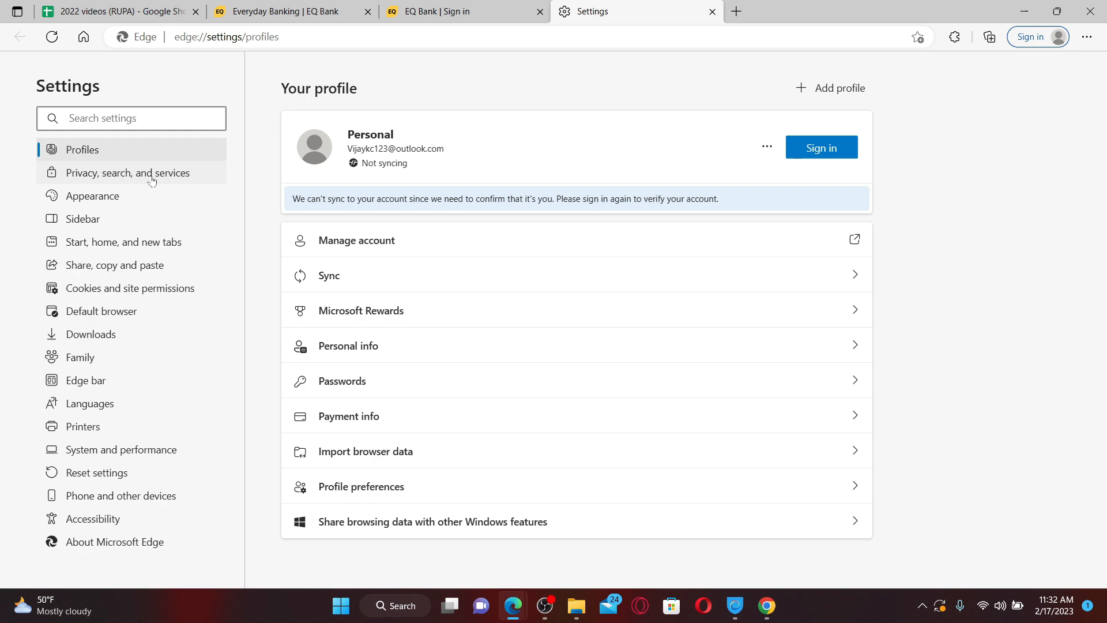
pyautogui.click(127, 172)
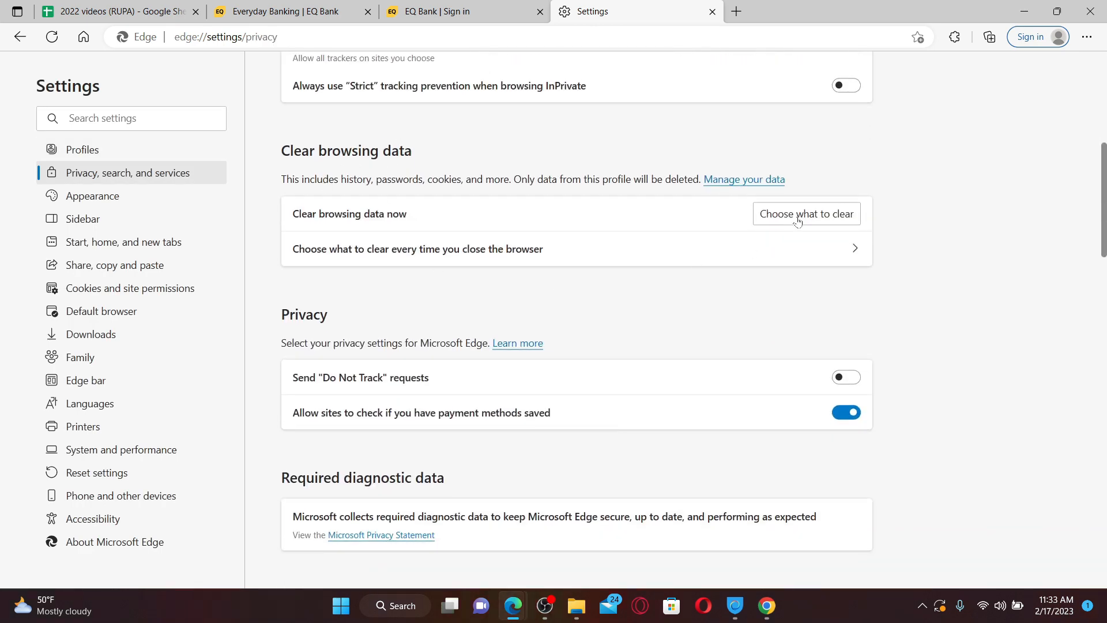
# Step: Clear all-time cookies, site data and cached images and files via Clear now
pyautogui.click(806, 213)
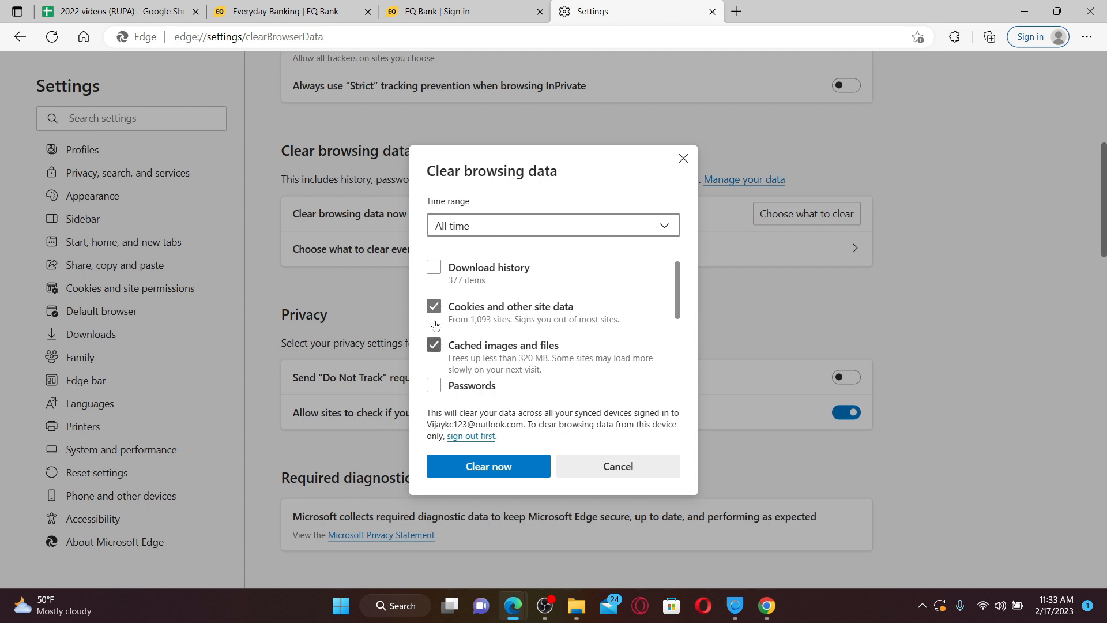
pyautogui.moveTo(438, 331)
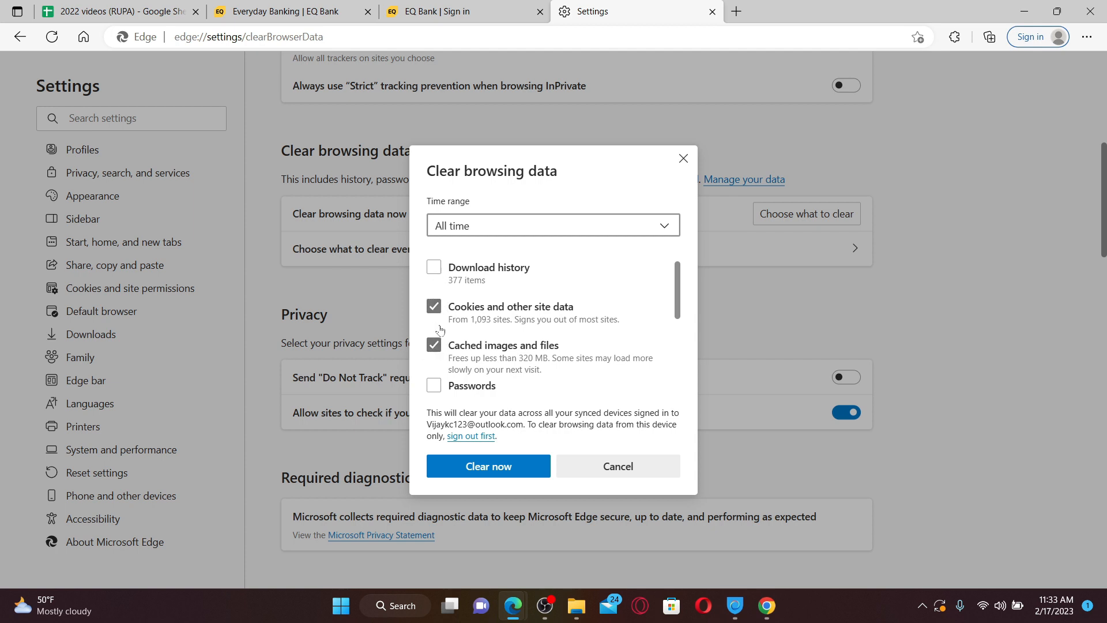
pyautogui.moveTo(602, 336)
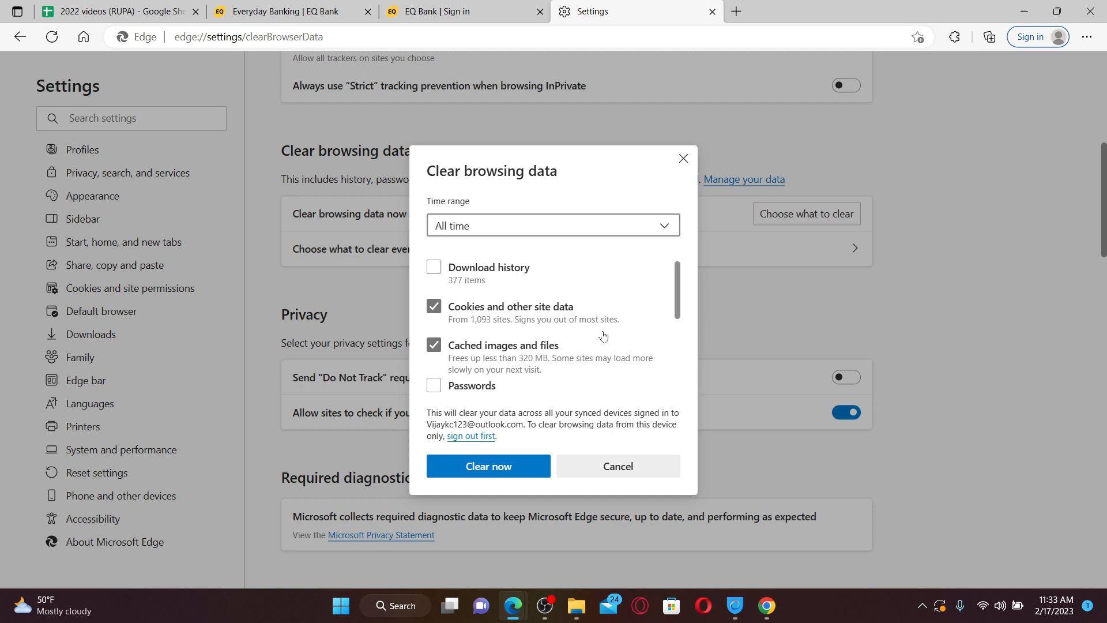
pyautogui.moveTo(600, 330)
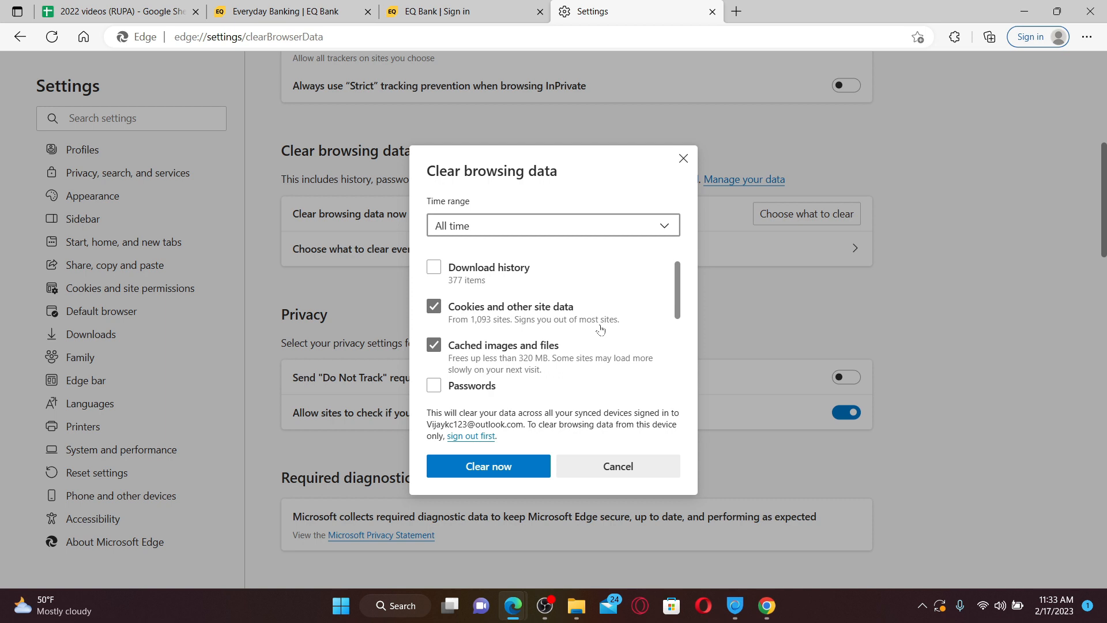
pyautogui.click(432, 305)
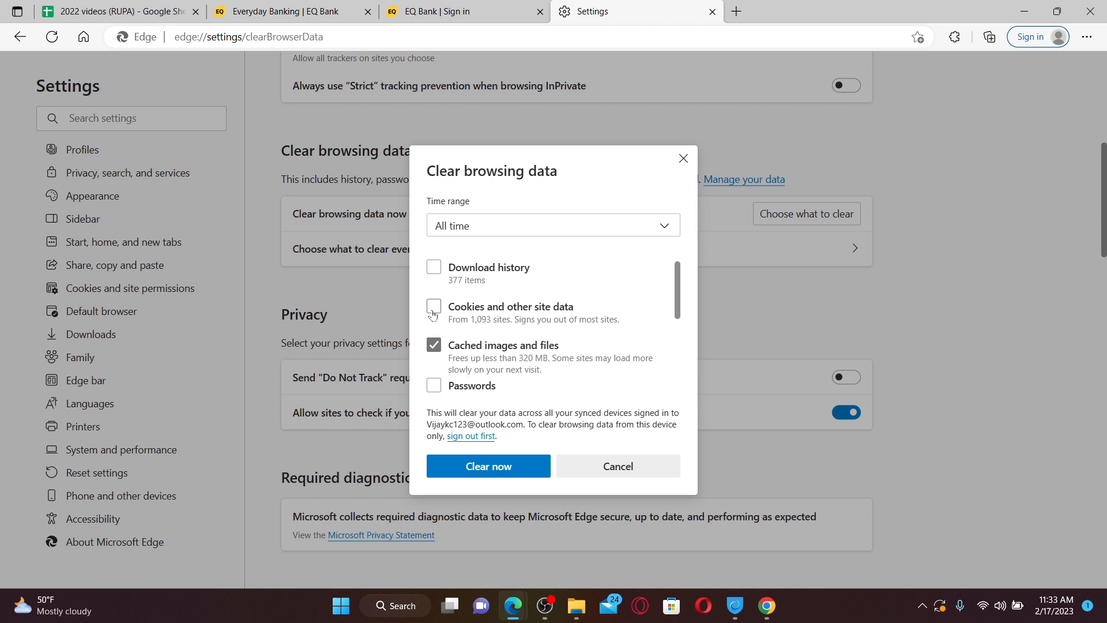
pyautogui.click(434, 307)
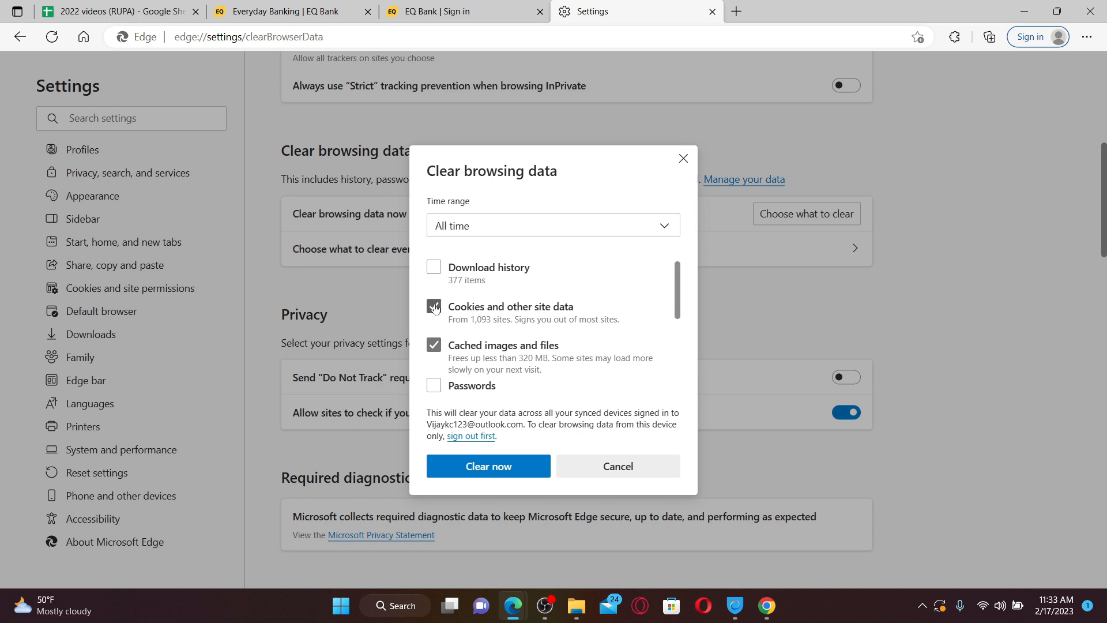
pyautogui.click(433, 306)
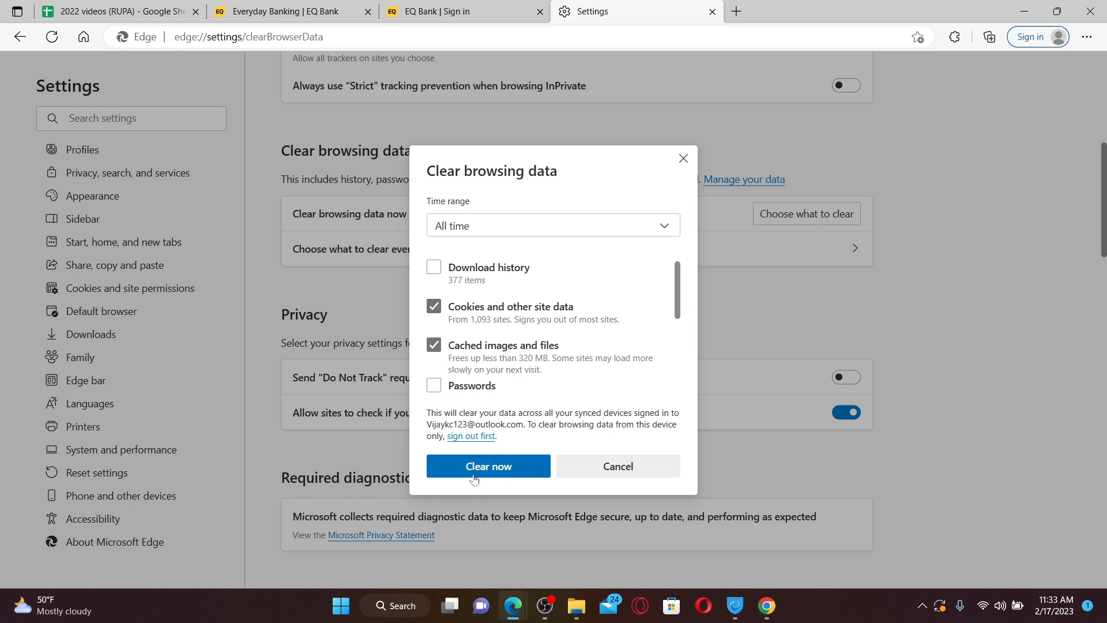
pyautogui.click(487, 465)
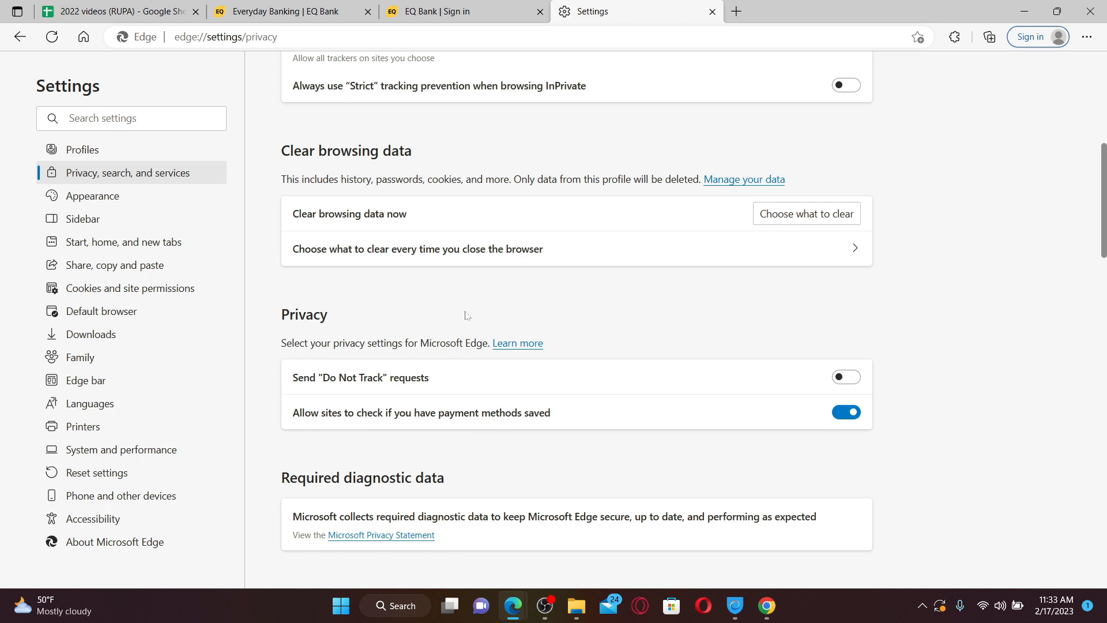
# Step: Return to the EQ Bank sign-in tab and show Edge's Settings and more menu
pyautogui.click(462, 11)
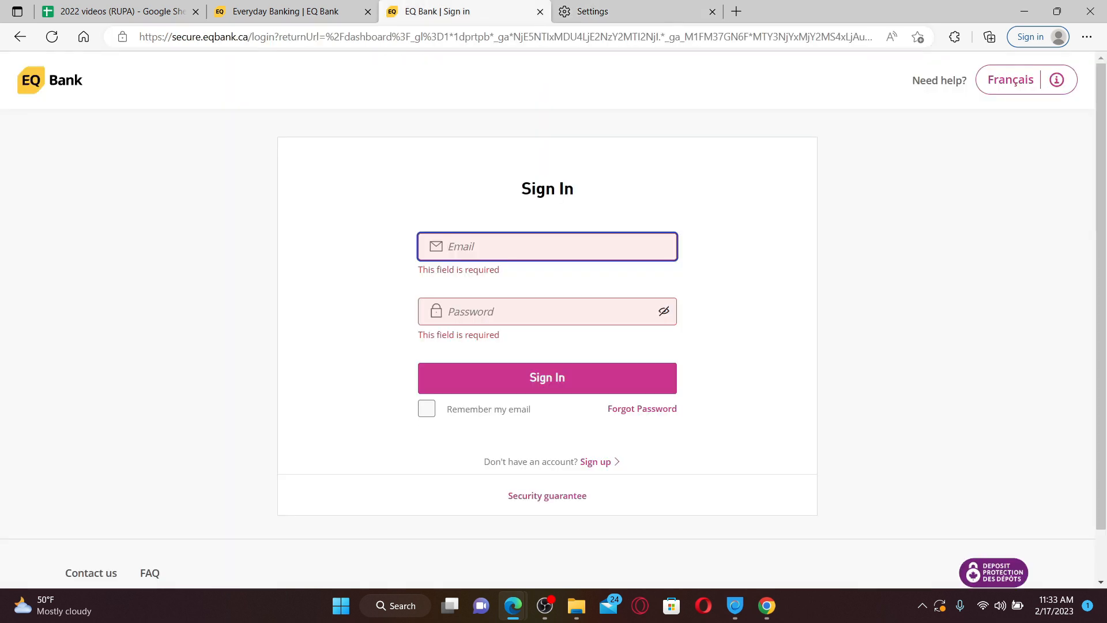
pyautogui.moveTo(642, 408)
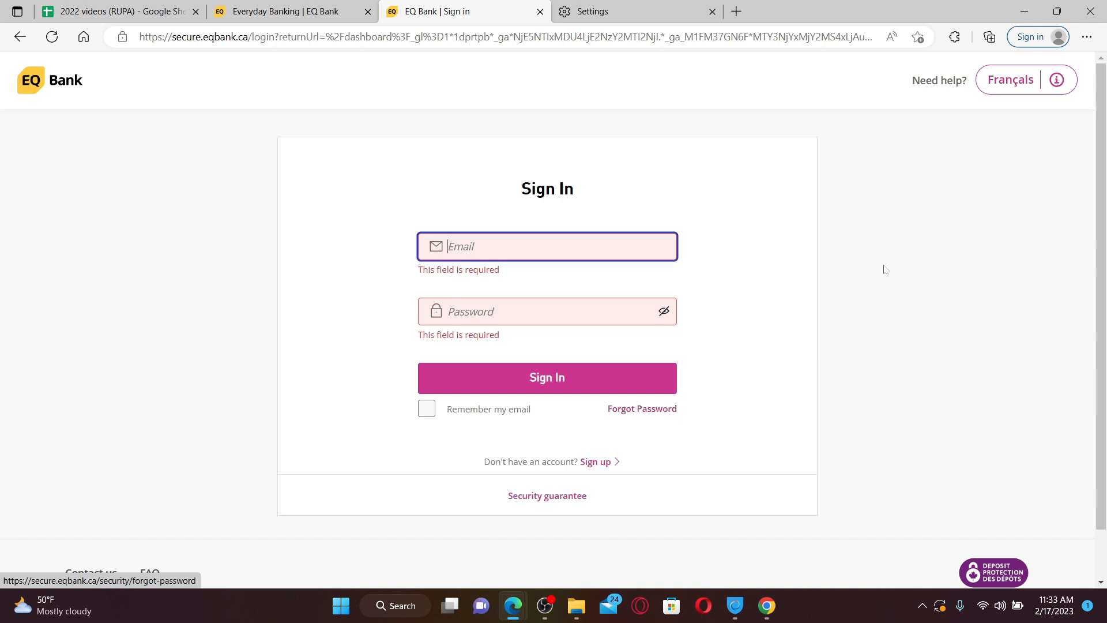
pyautogui.moveTo(1097, 76)
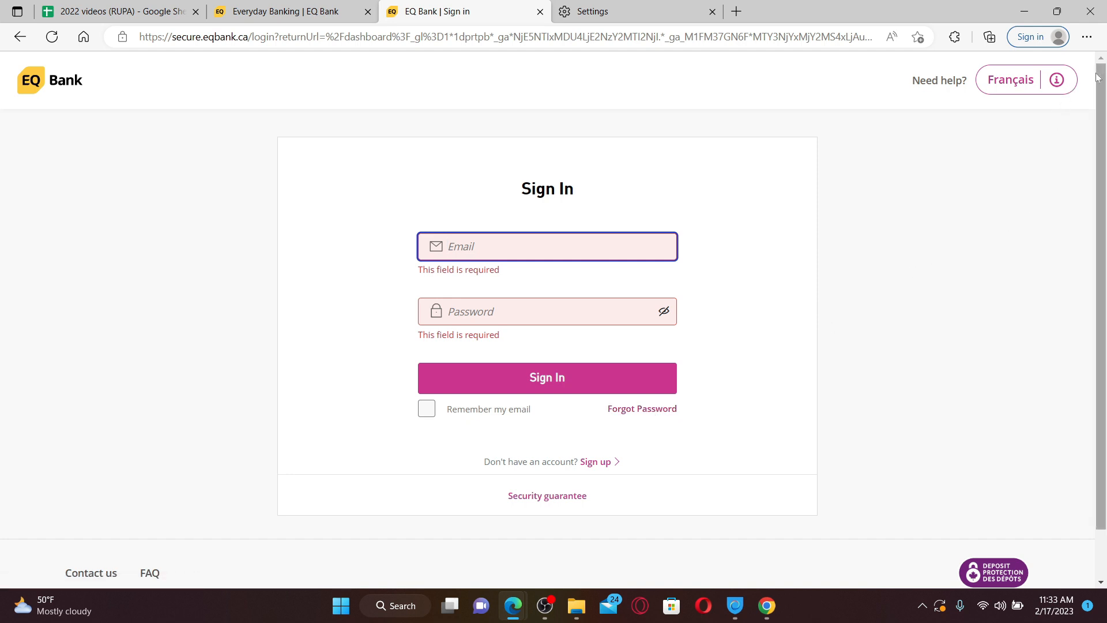
pyautogui.moveTo(1087, 37)
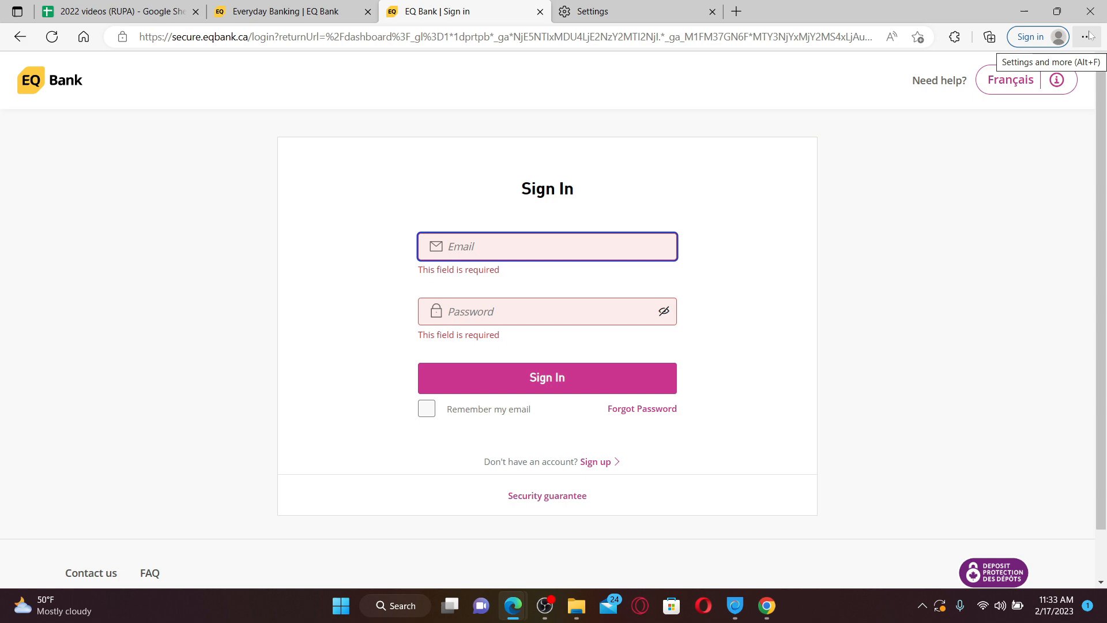
pyautogui.click(1086, 37)
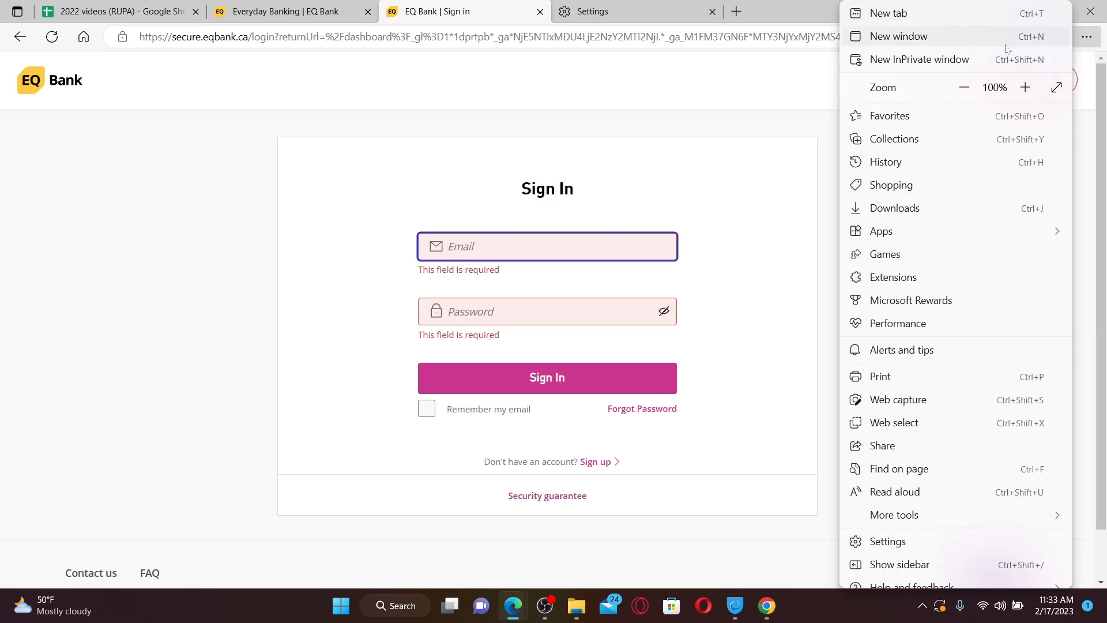
# Step: From About Microsoft Edge, restart the browser to finish the version 110 update
pyautogui.click(887, 541)
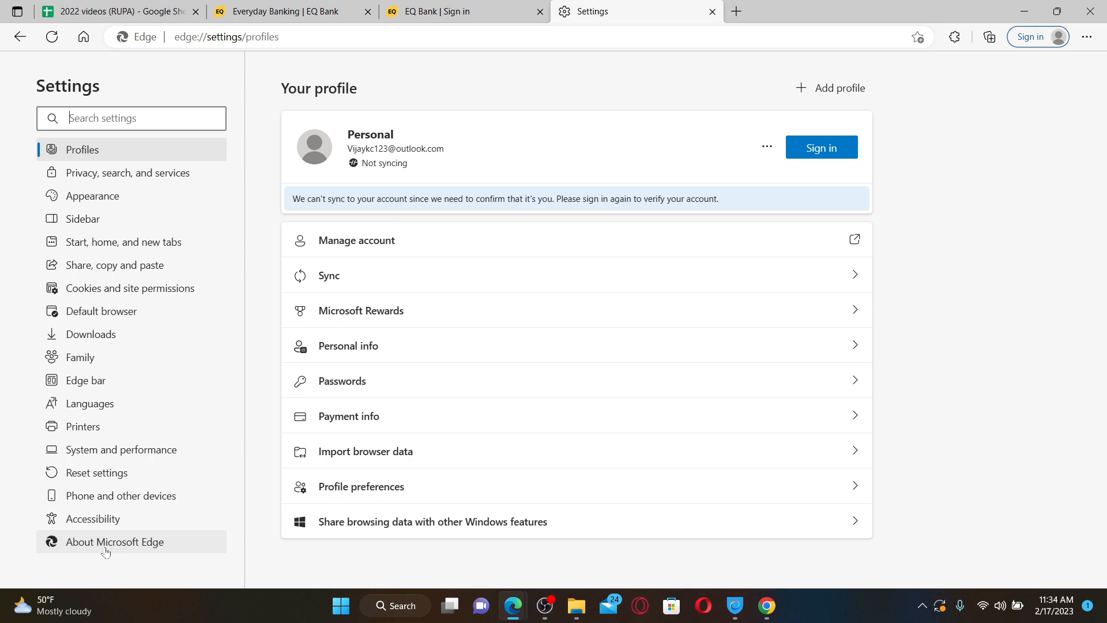
pyautogui.click(115, 542)
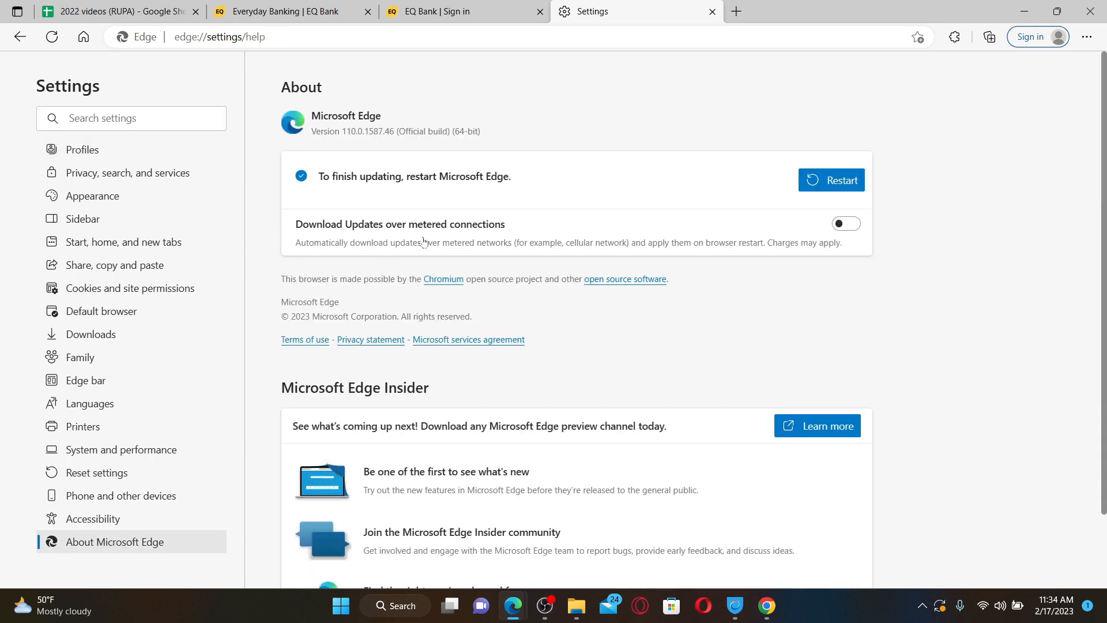
pyautogui.moveTo(577, 185)
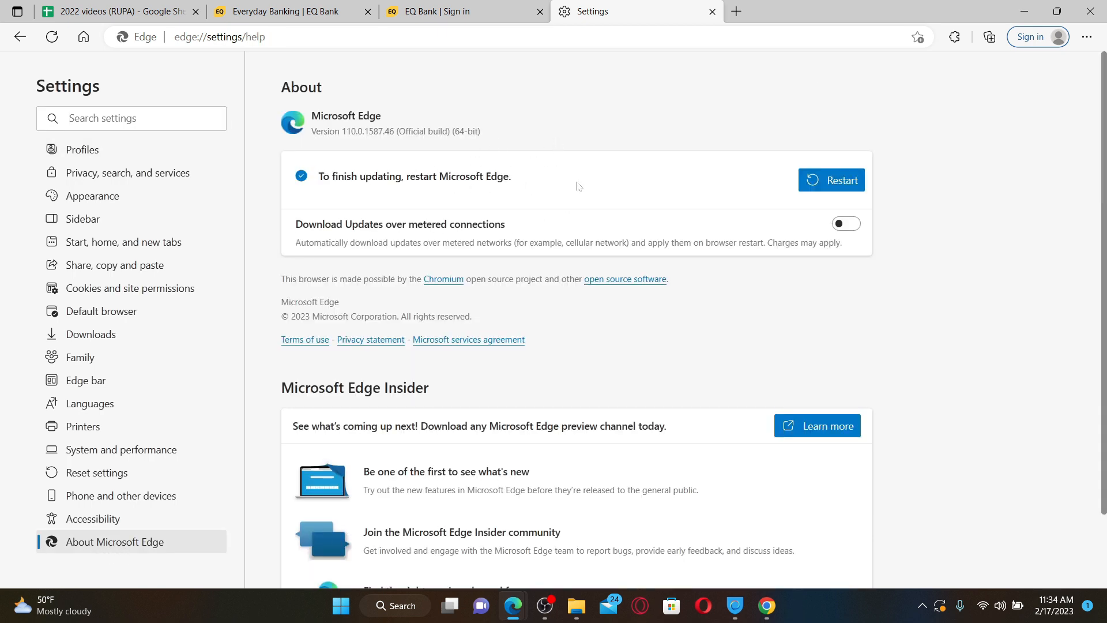
pyautogui.moveTo(636, 120)
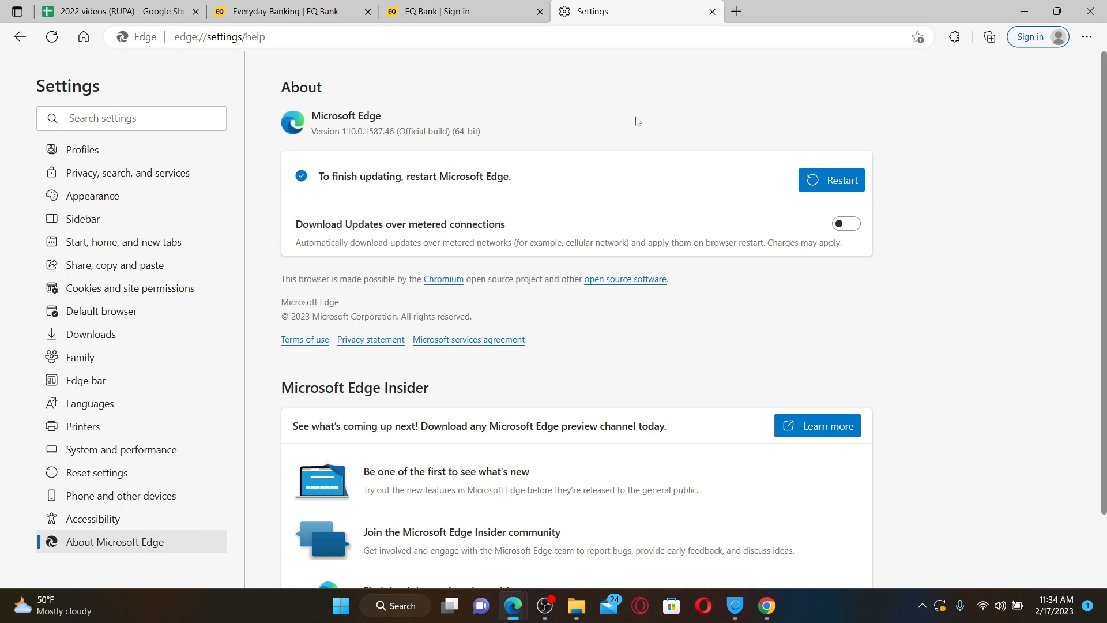
pyautogui.moveTo(831, 180)
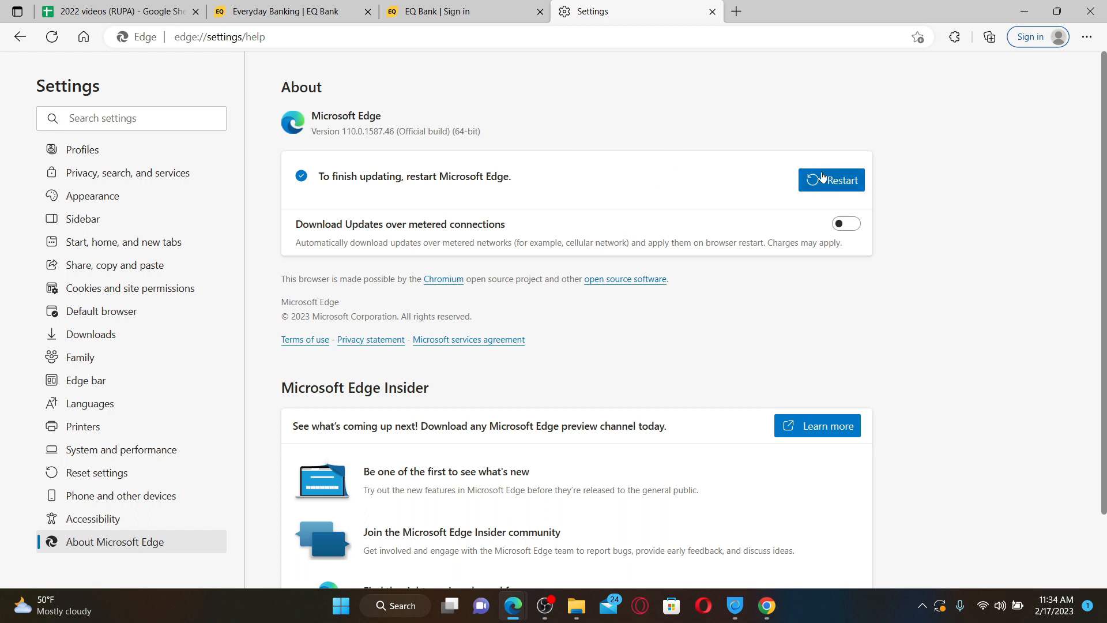
pyautogui.moveTo(831, 180)
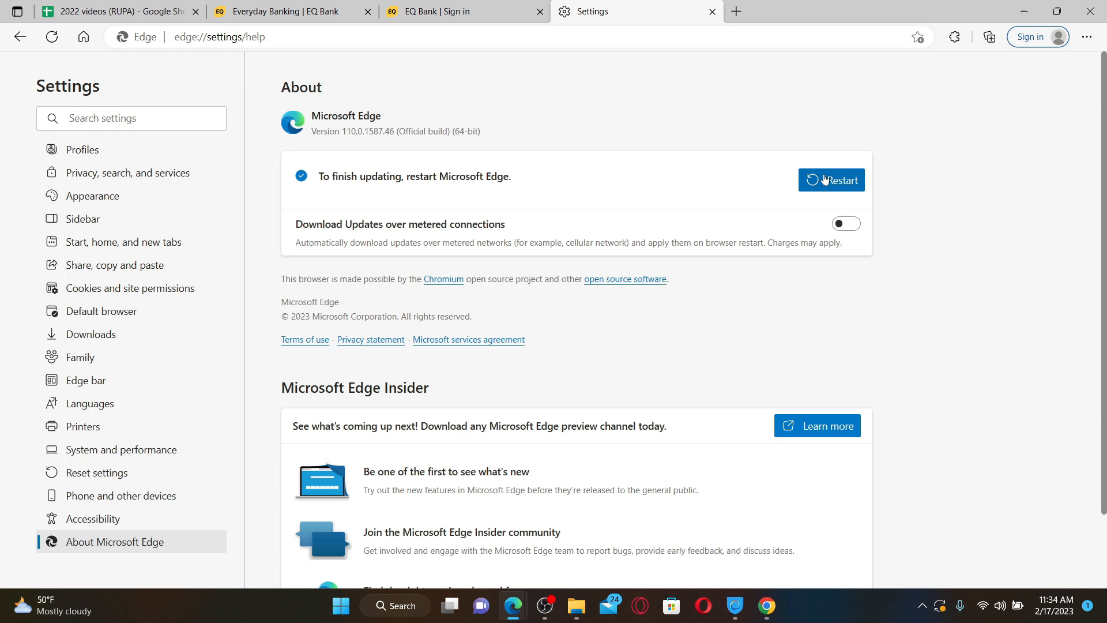
pyautogui.click(459, 12)
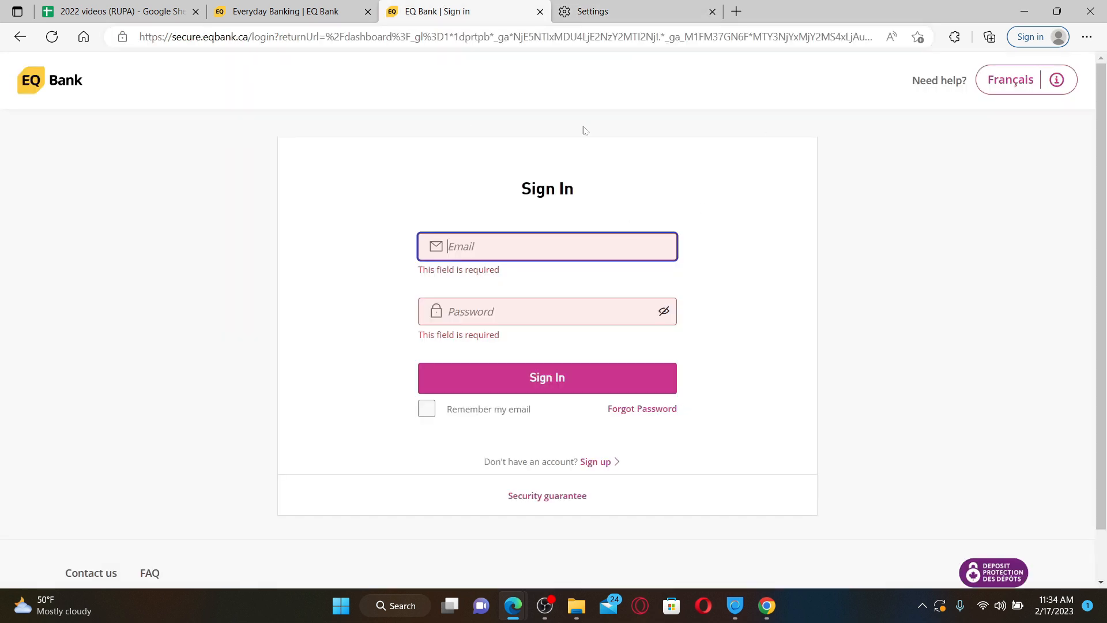
pyautogui.moveTo(817, 153)
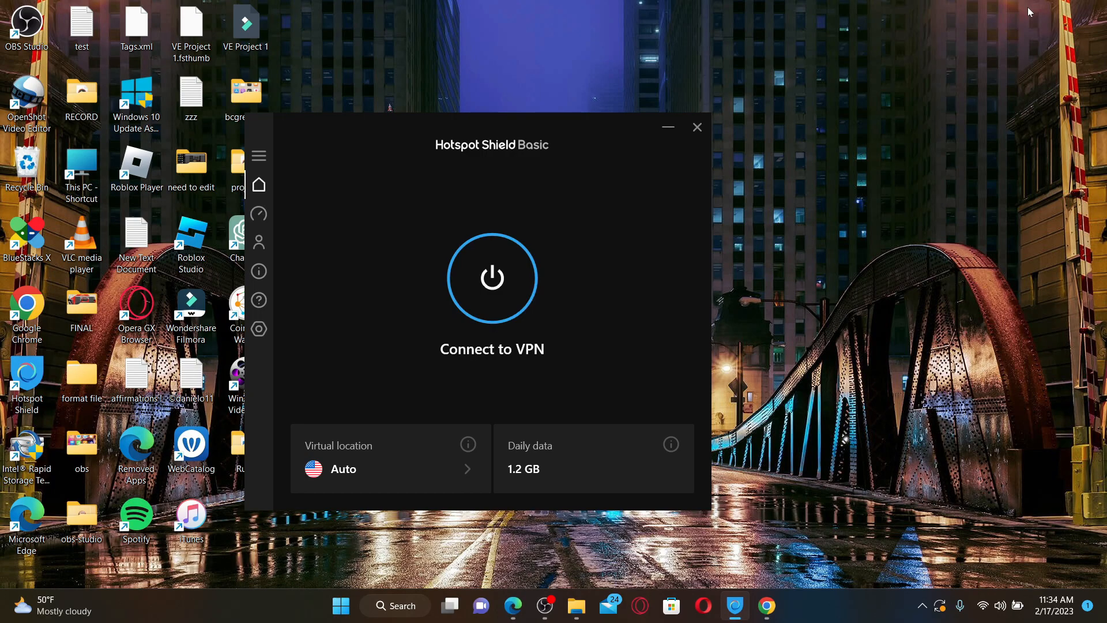
# Step: Close the disconnected Hotspot Shield window, leaving only the desktop
pyautogui.click(697, 128)
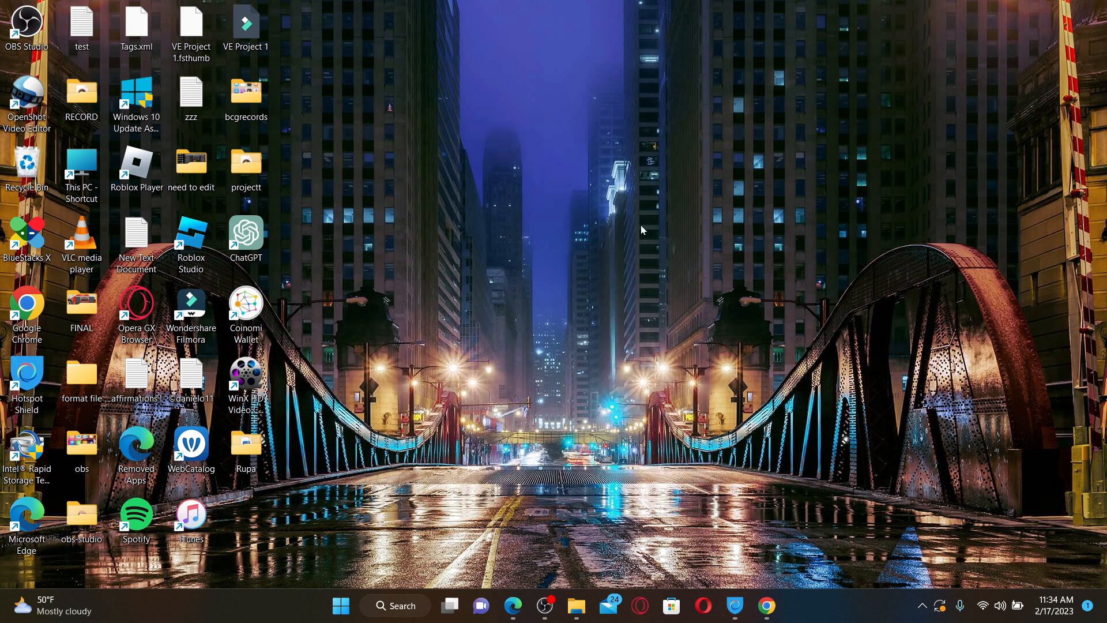